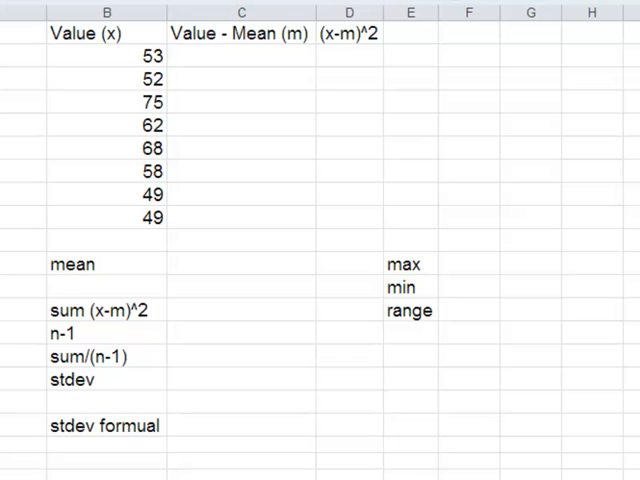
mouse_move(167, 53)
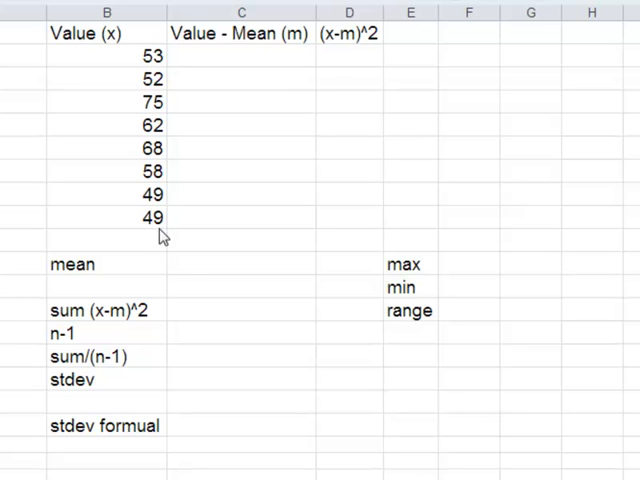
Enter =AVERAGE(B2:B9) in C11 to get the mean of 58.25.
left_click(240, 264)
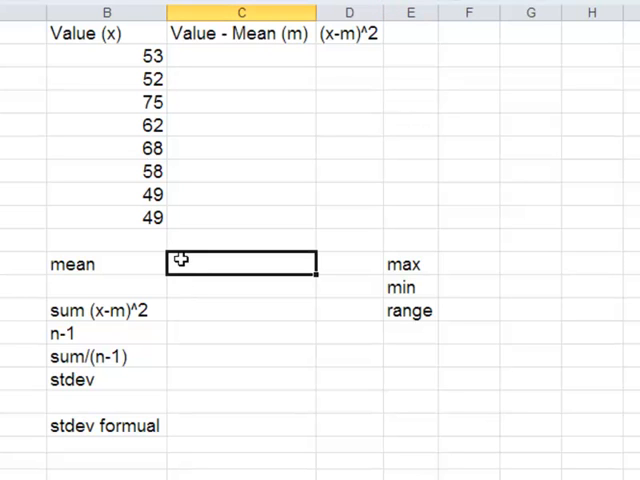
type("=")
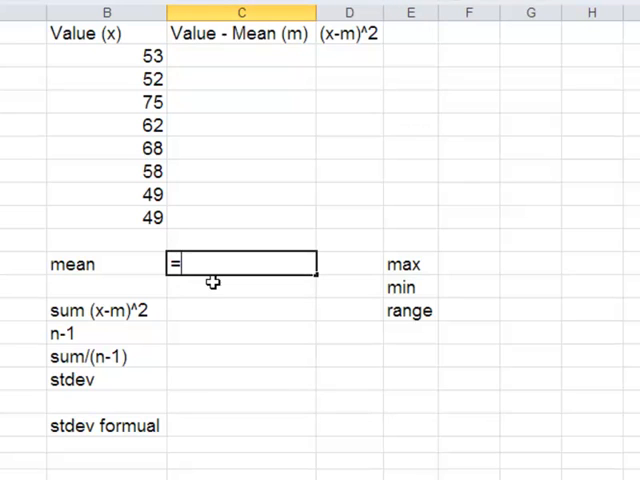
type("a")
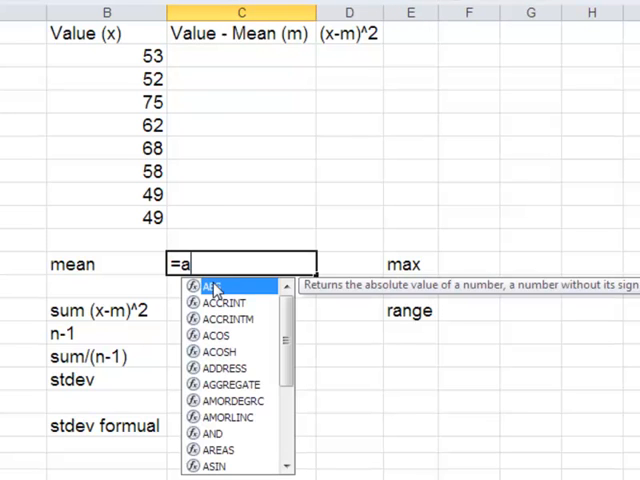
type("VERAGE(")
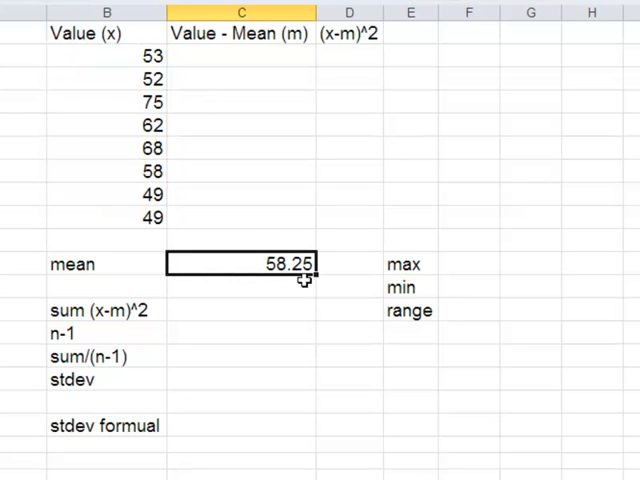
type("=AVERAGE(B2:B9)")
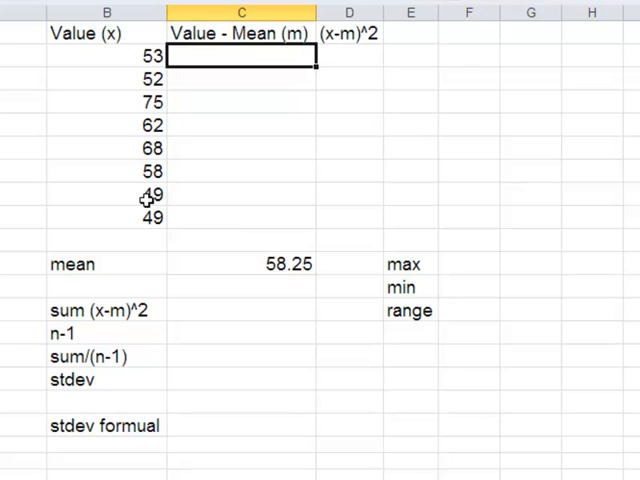
Subtract the mean from each value in C2:C9, giving deviations from -5.25 to 16.75.
type("=")
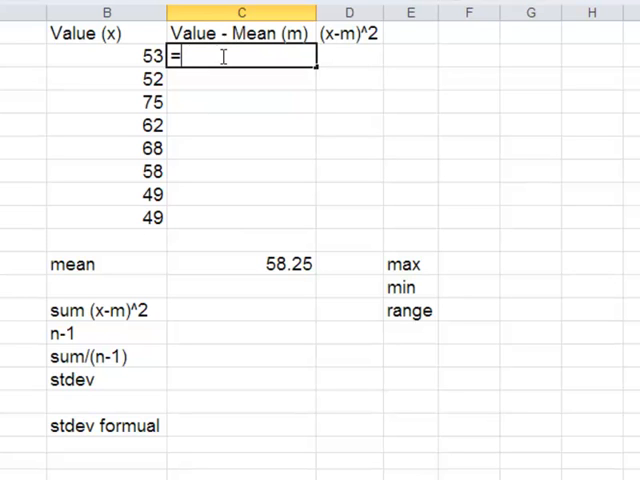
left_click(107, 57)
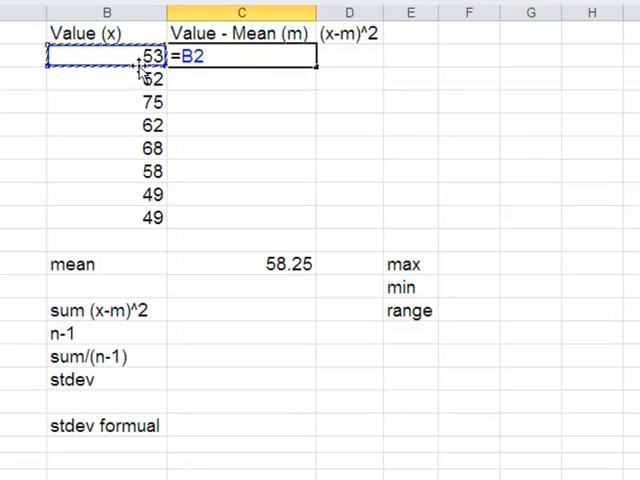
type("-5.25")
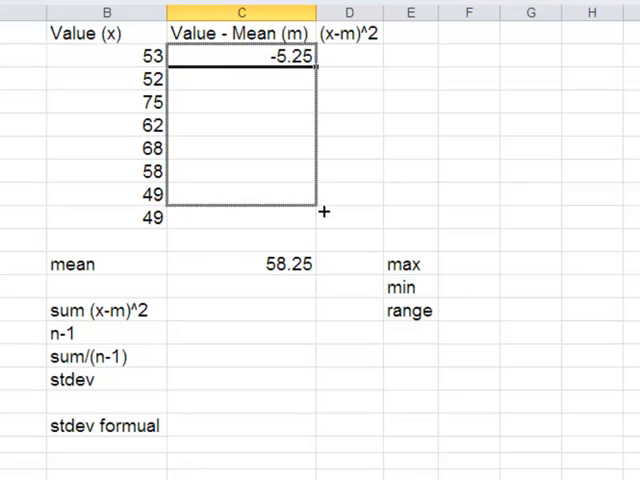
left_click_drag(323, 65, 323, 216)
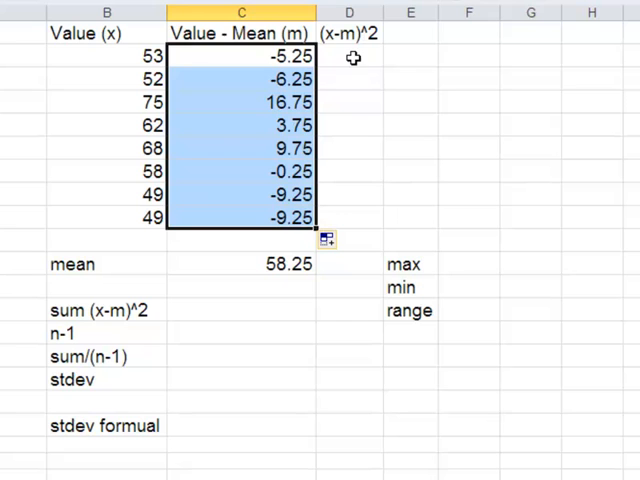
left_click(348, 56)
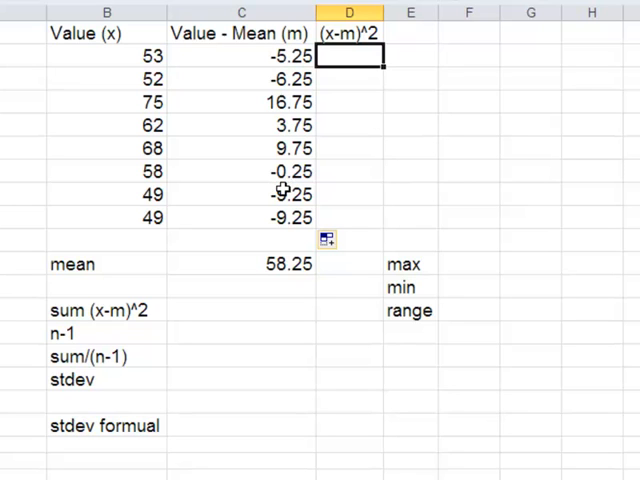
Square each deviation with =C2^2 down D2:D9, from 27.5625 to 85.5625.
type("=C2")
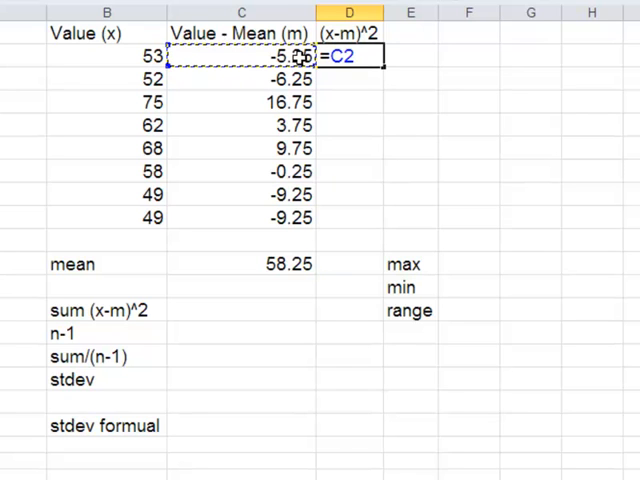
type("^")
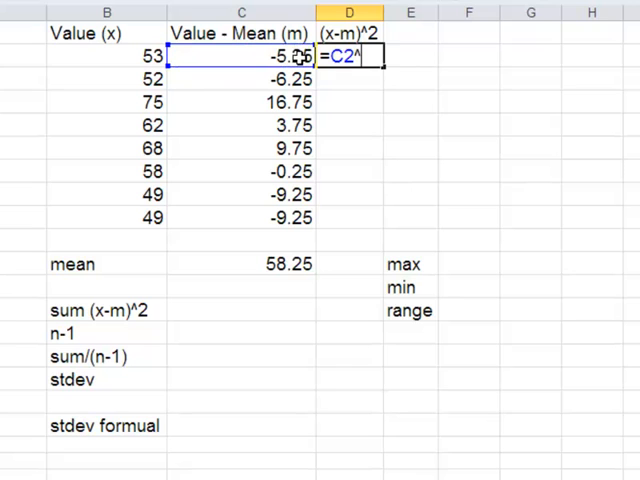
type("27.5625")
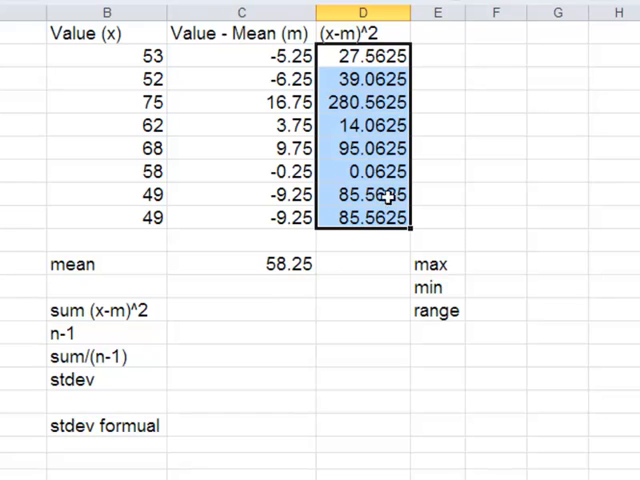
mouse_move(268, 320)
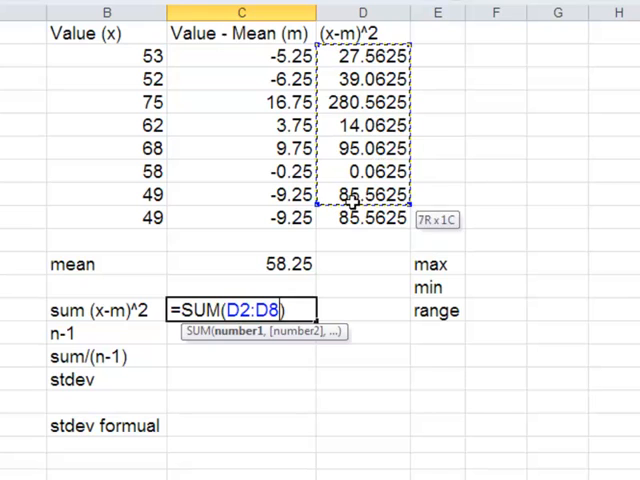
Confirm =SUM(D2:D9) in C13, giving 627.5.
key("Enter")
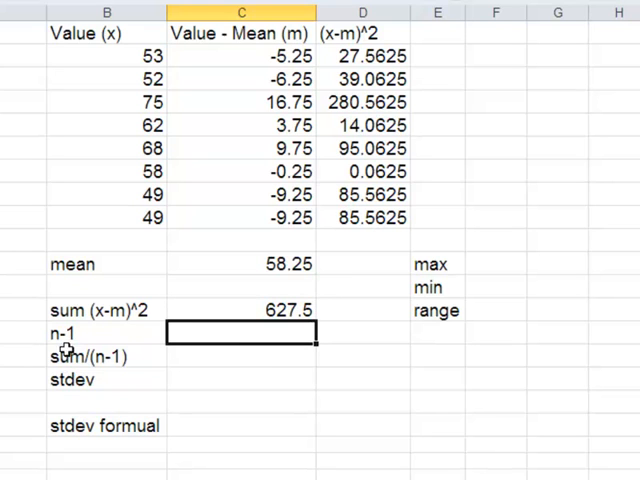
mouse_move(115, 155)
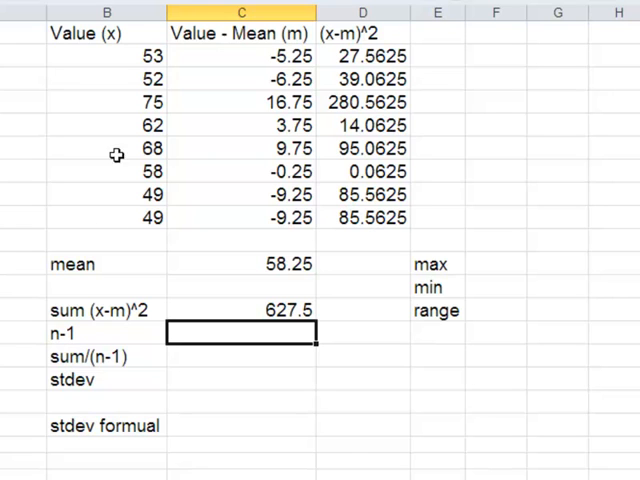
mouse_move(102, 355)
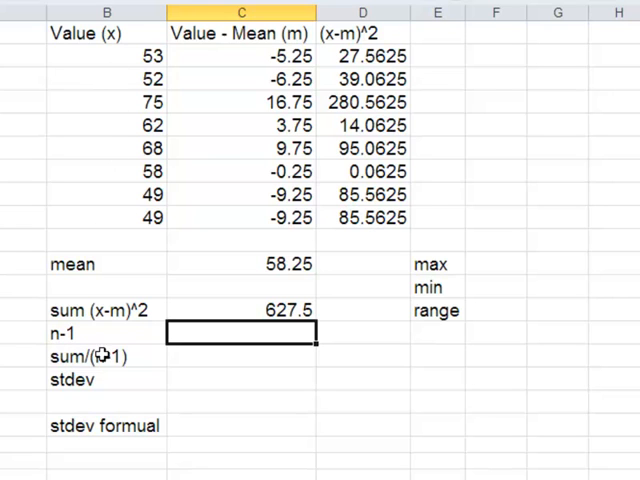
Enter =COUNT(B2:B9)-1 in C14 to show 7.
type("=")
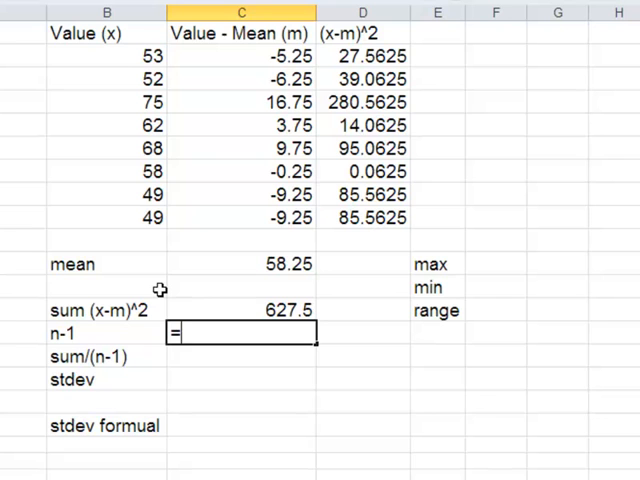
type("cou")
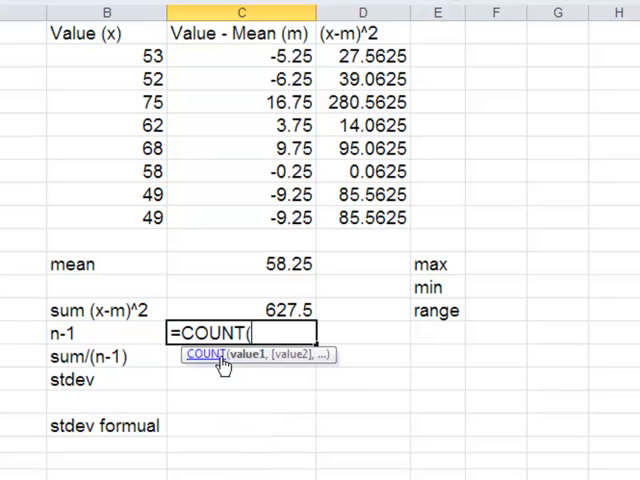
left_click_drag(107, 56, 107, 218)
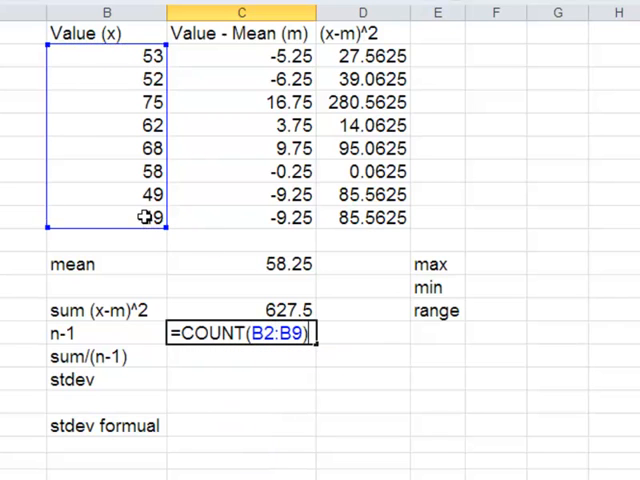
type("-1")
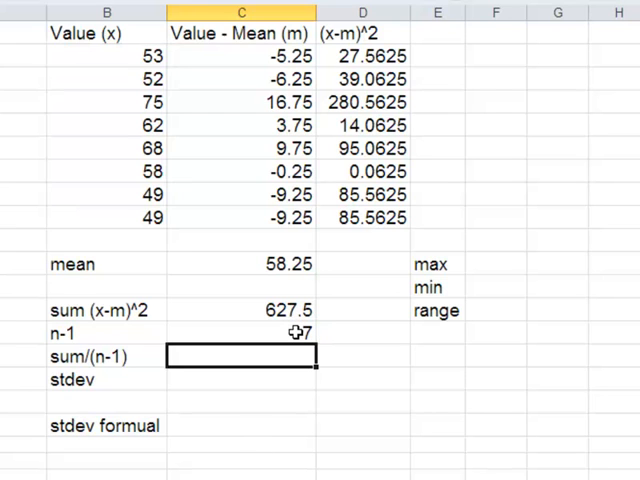
mouse_move(157, 240)
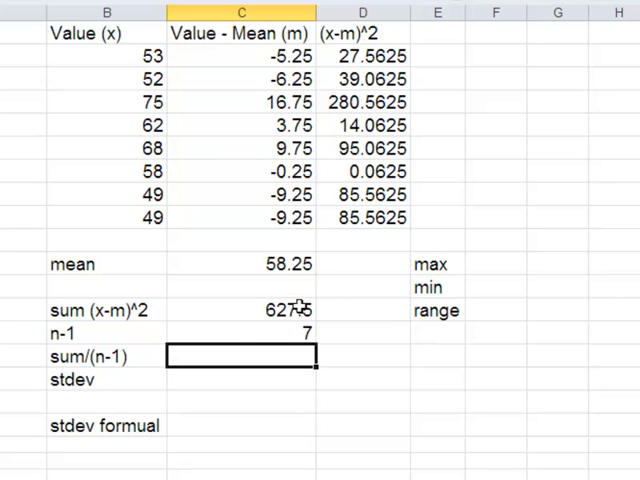
mouse_move(305, 333)
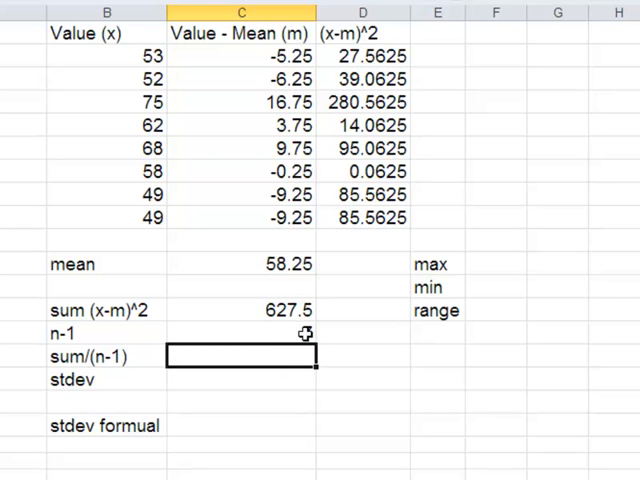
Divide the 627.5 sum by n-1 in C15, giving variance 89.6429.
type("=")
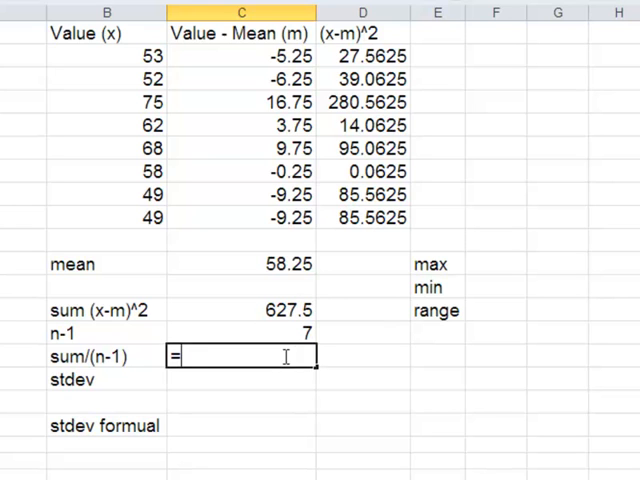
left_click(243, 310)
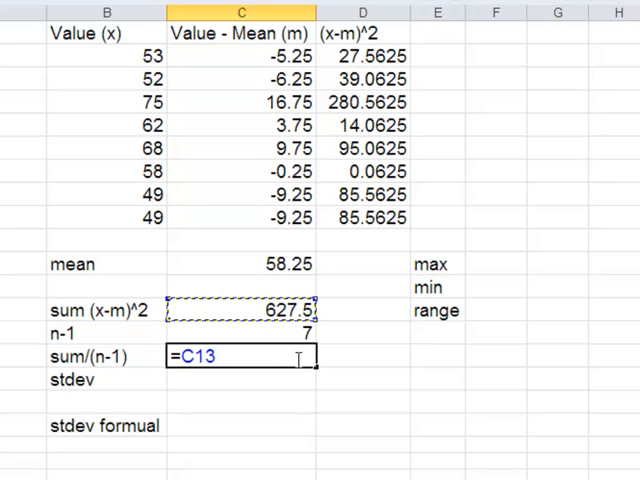
type("/")
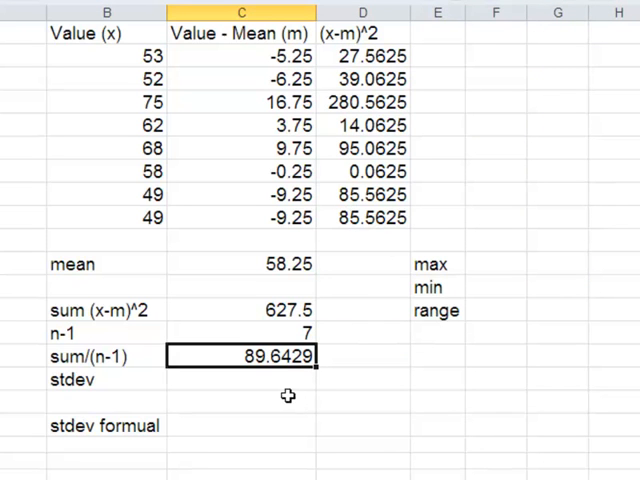
left_click(245, 379)
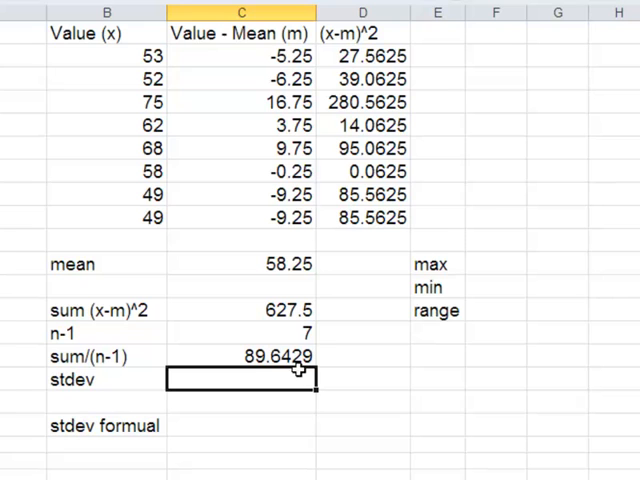
mouse_move(295, 360)
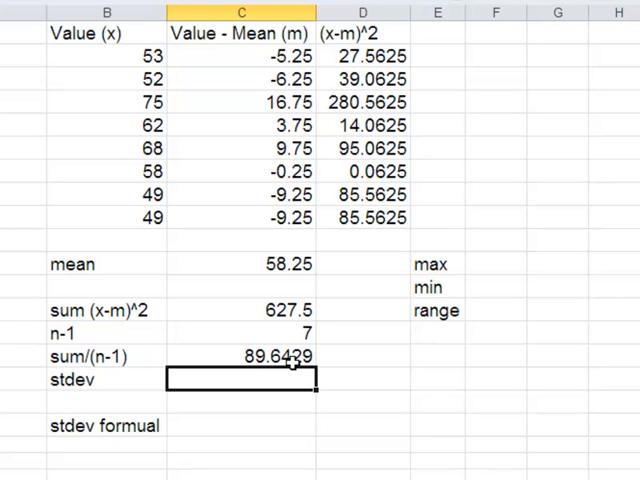
Enter =SQRT(C15) in C16 for the standard deviation.
type("=")
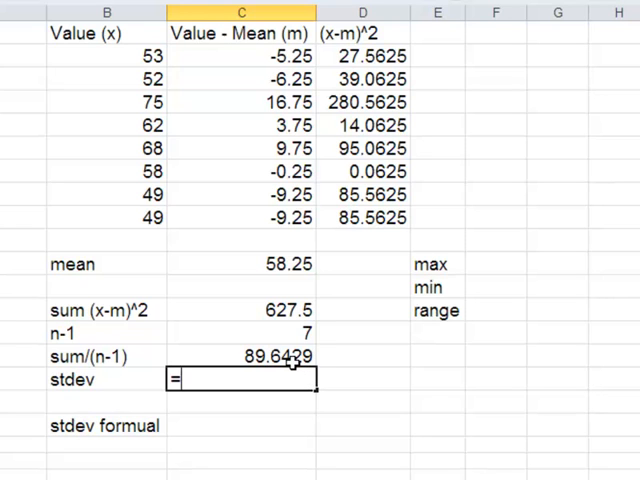
type("sqrt")
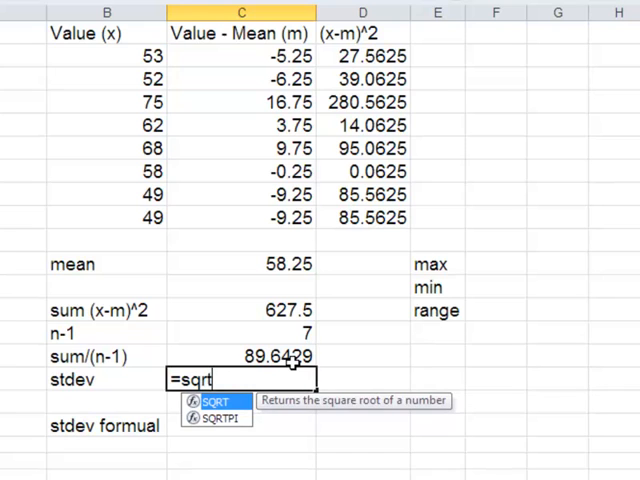
type("(C15")
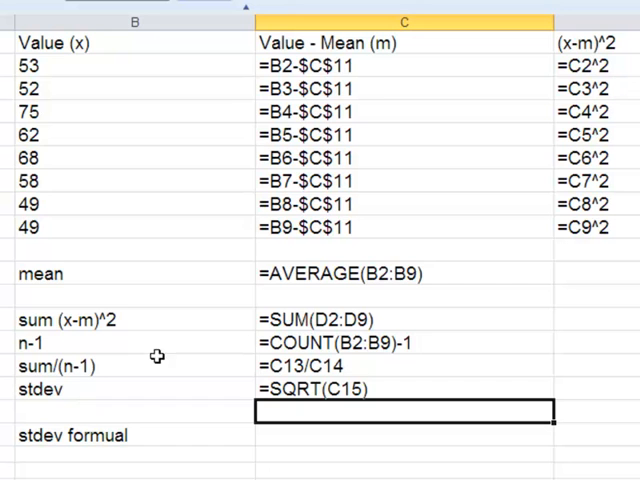
mouse_move(223, 113)
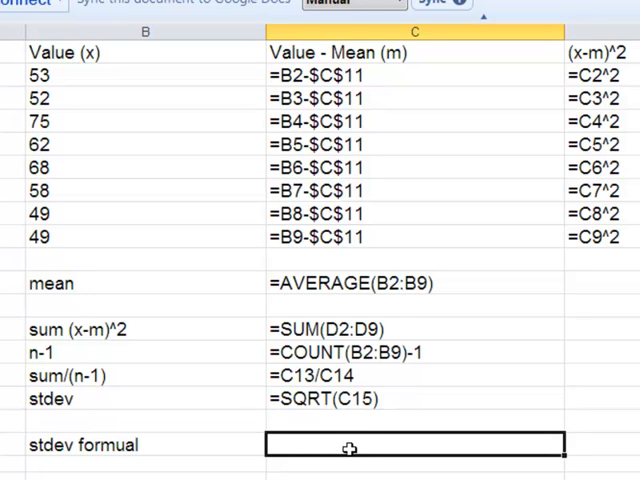
Enter =STDEV(B2:B9) in C18, giving 9.467991188.
type("=")
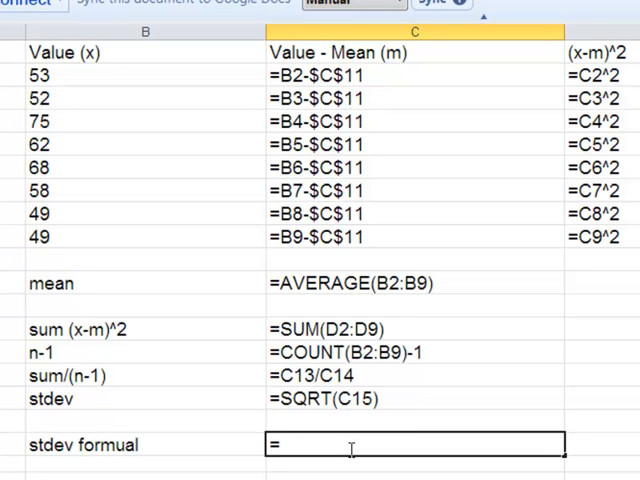
type("stdev")
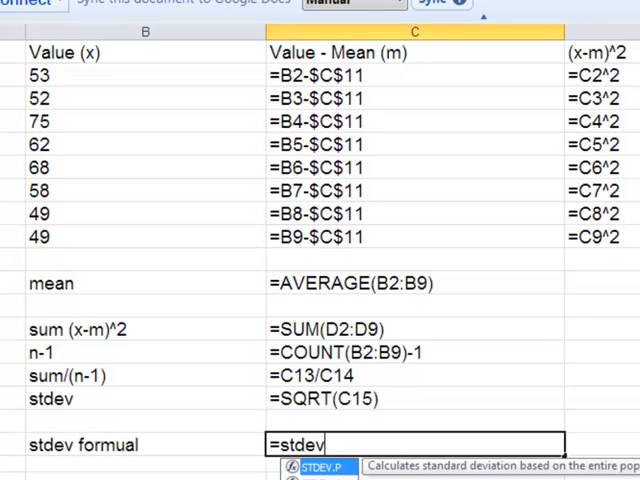
type("(")
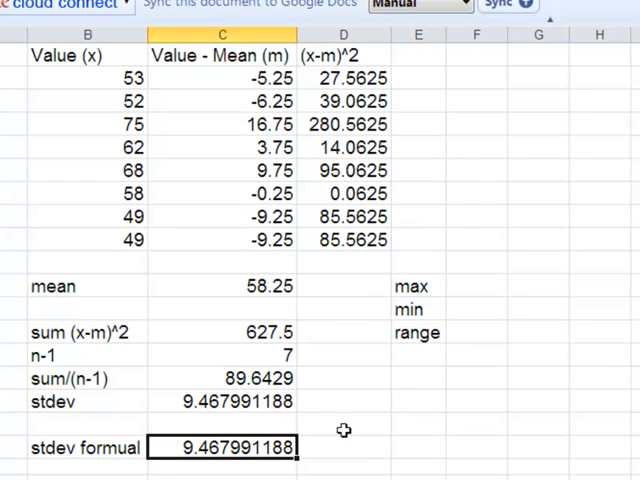
mouse_move(161, 178)
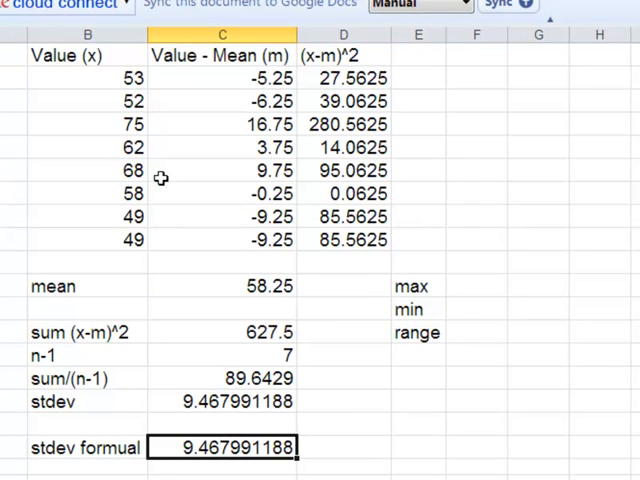
mouse_move(182, 132)
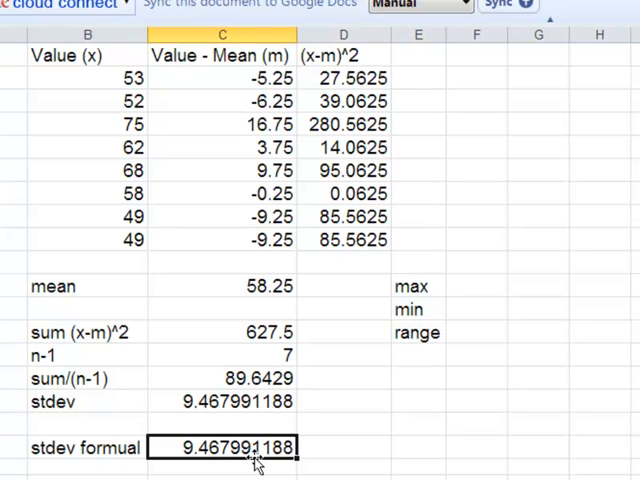
left_click(476, 287)
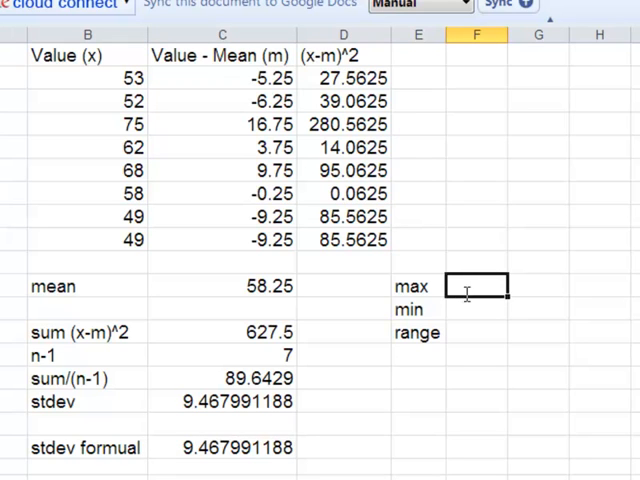
Enter MAX and MIN of B2:B9 and range =F11-F12, giving 75, 49, 26.
type("=manx")
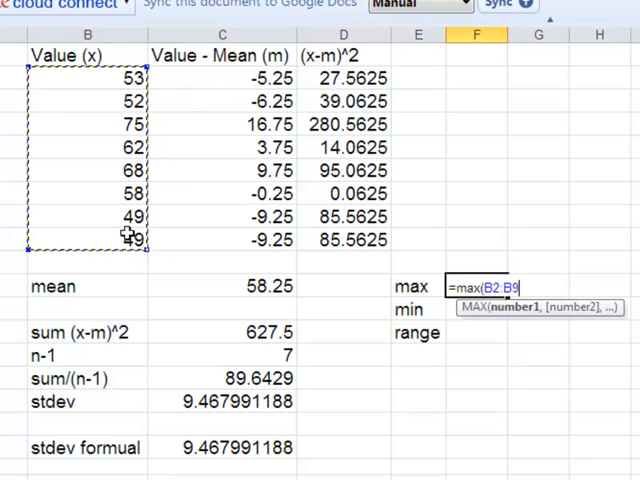
key("enter")
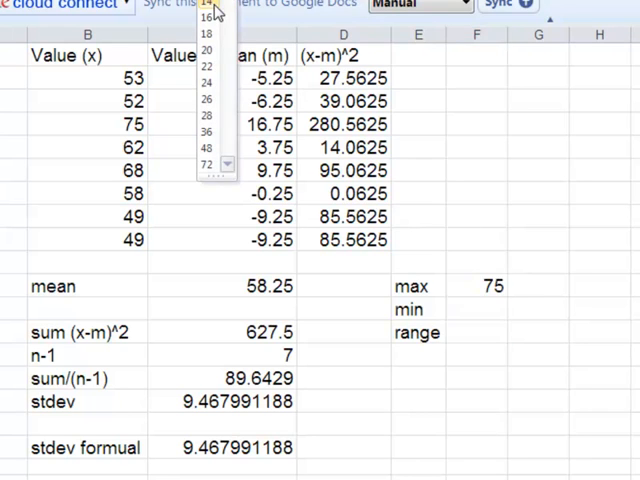
left_click(475, 309)
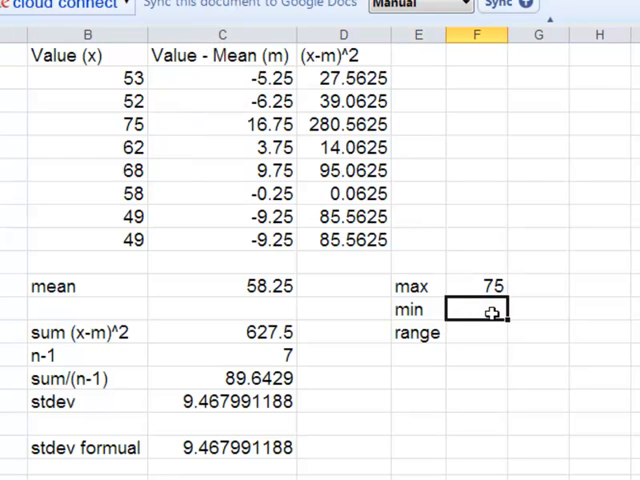
type("=min")
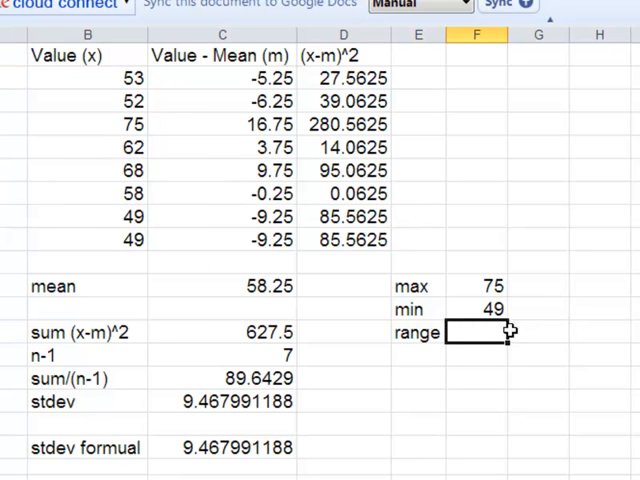
type("=F11")
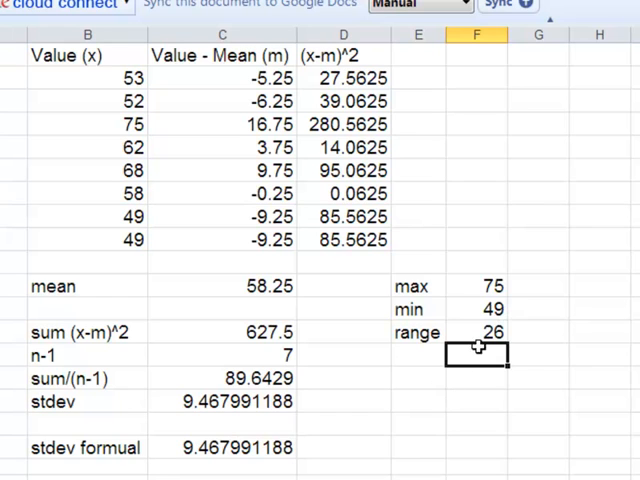
Label a RoT row and enter =F13/4 beside it, giving 6.5.
left_click(417, 378)
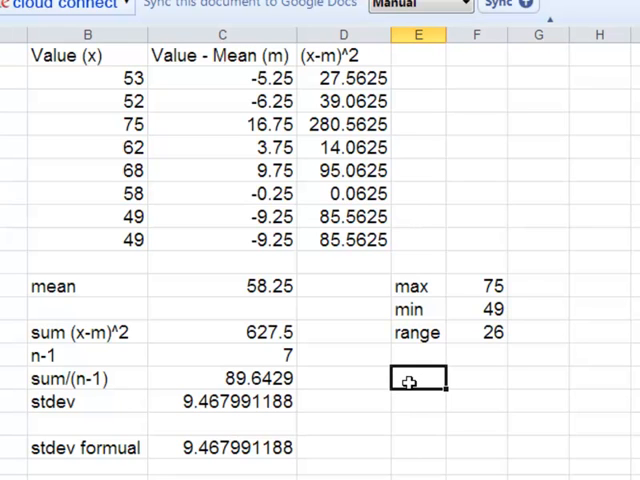
type("R")
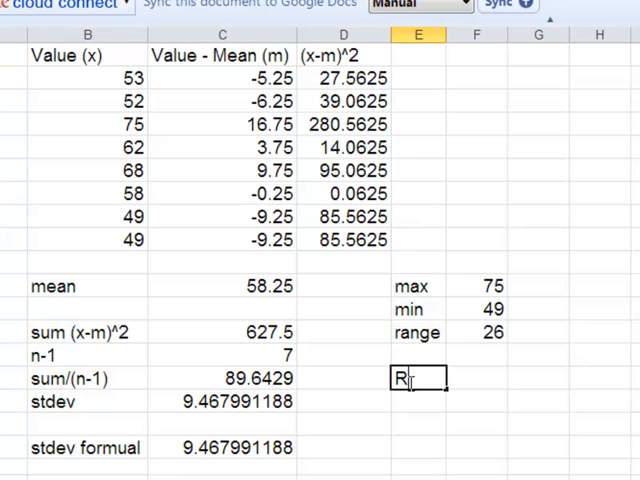
type("oT Est")
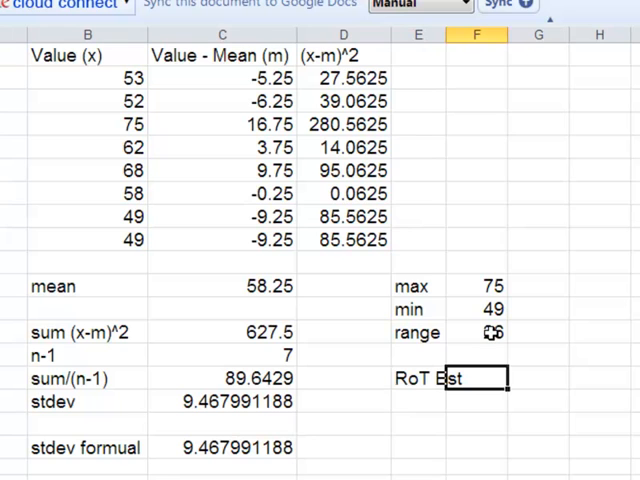
type("=F13")
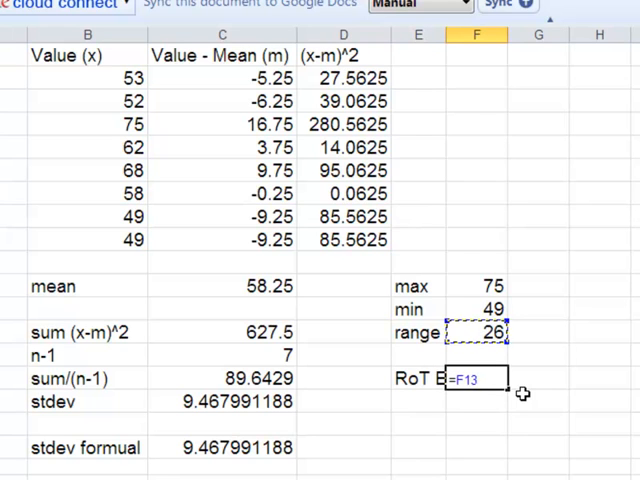
type("/4")
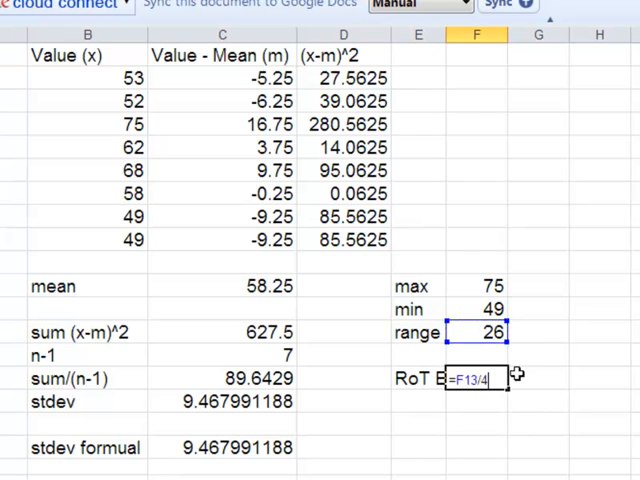
key("Enter")
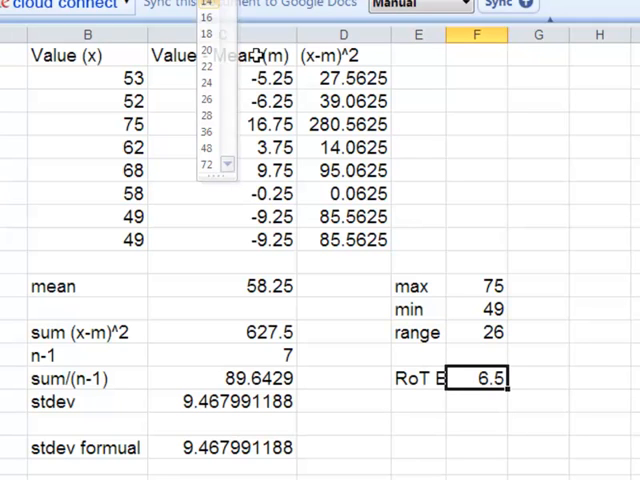
left_click(275, 435)
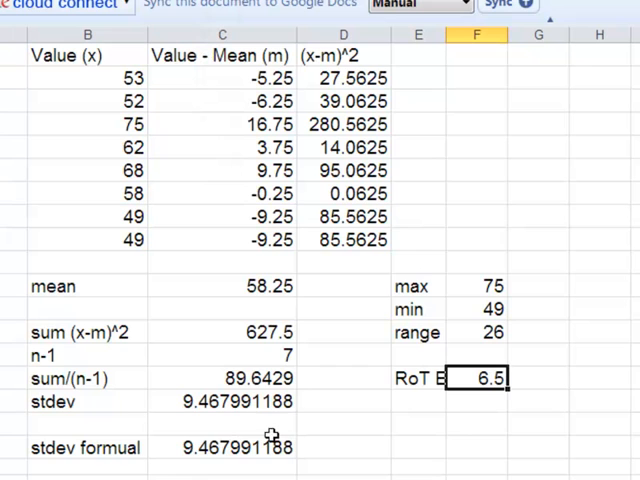
mouse_move(538, 408)
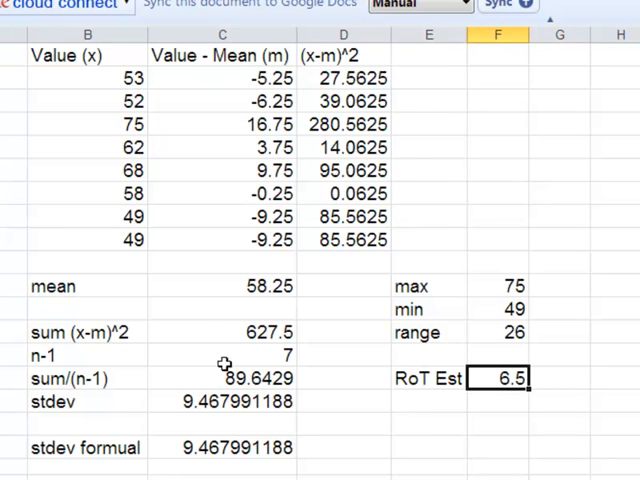
mouse_move(513, 261)
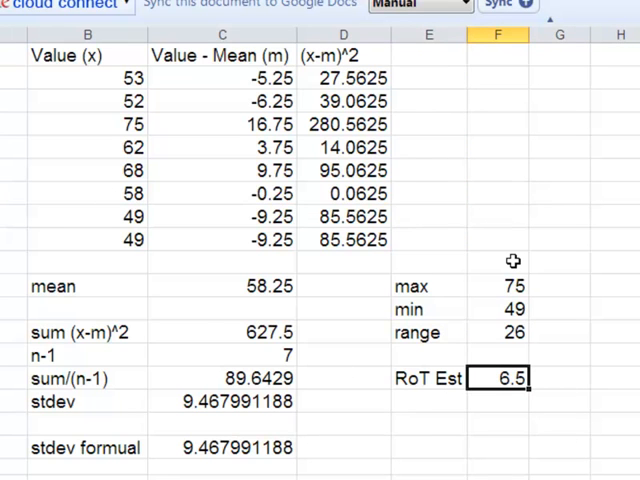